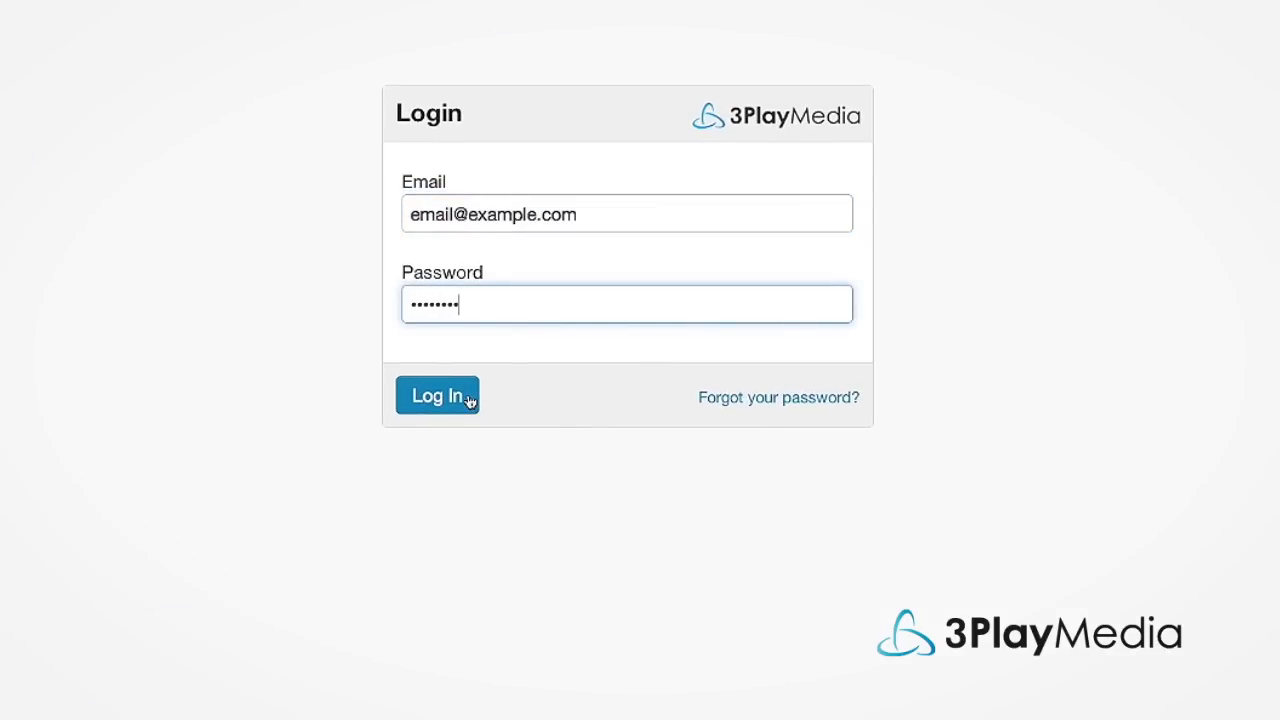
- Log in with the account email and password, landing on Transcription Settings
left_click(436, 396)
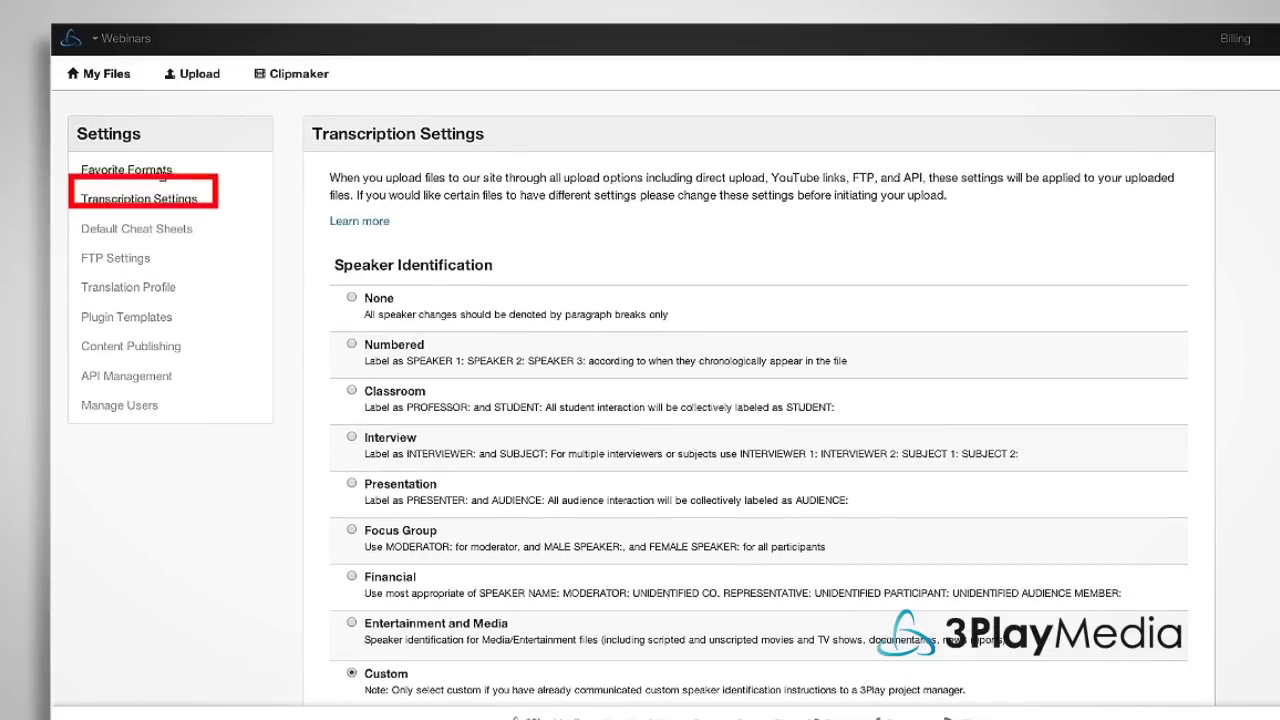
- Review Favorite Formats, FTP Settings, Plugin Templates and API Management, then reach Upload From Computer
left_click(126, 168)
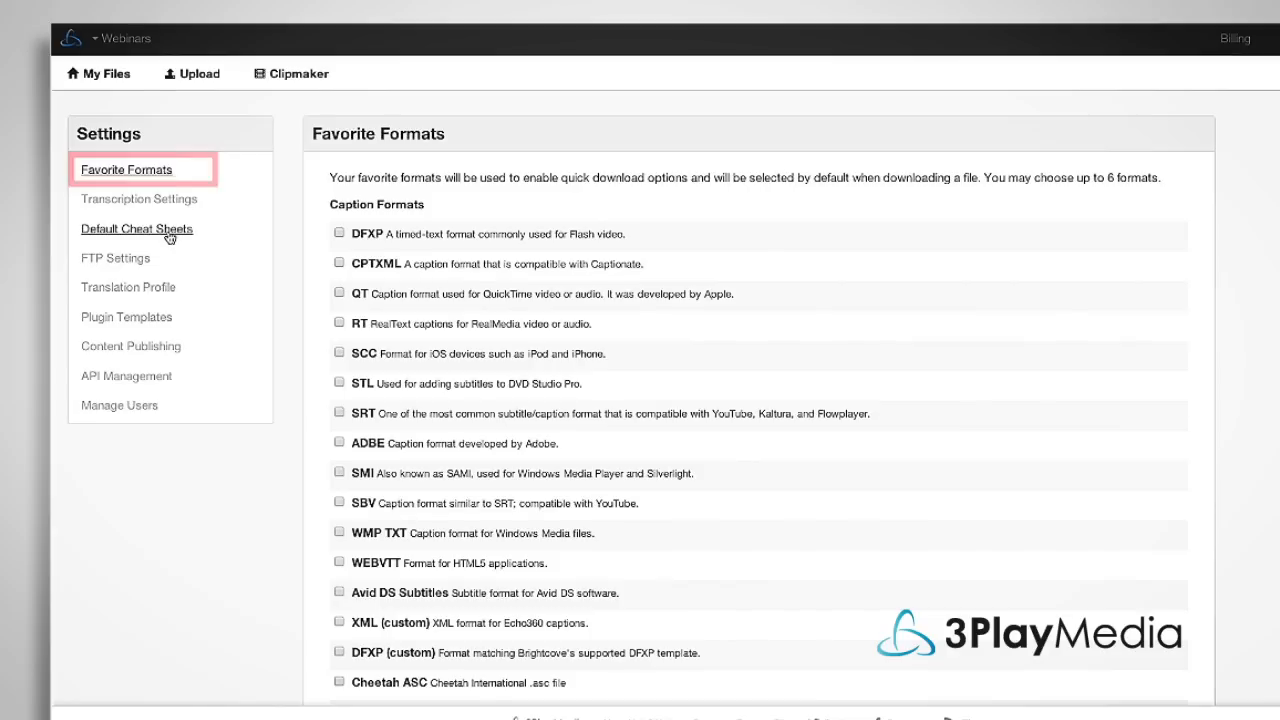
left_click(116, 258)
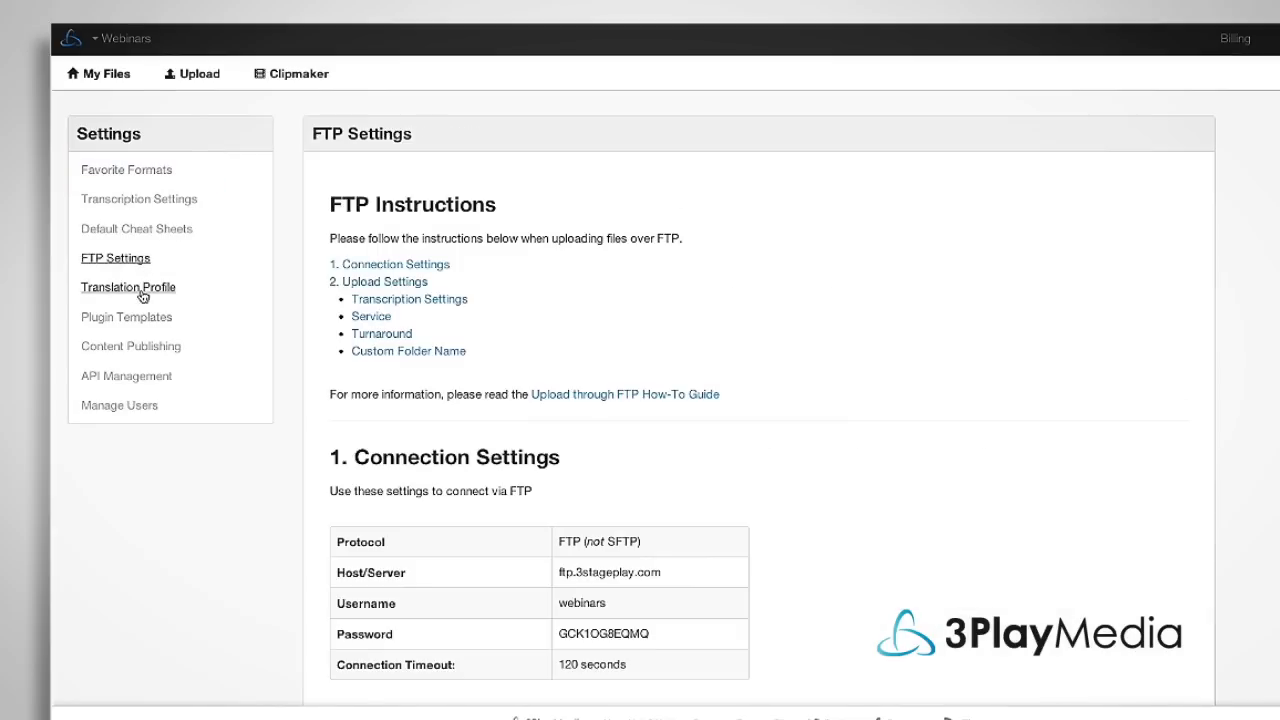
left_click(126, 316)
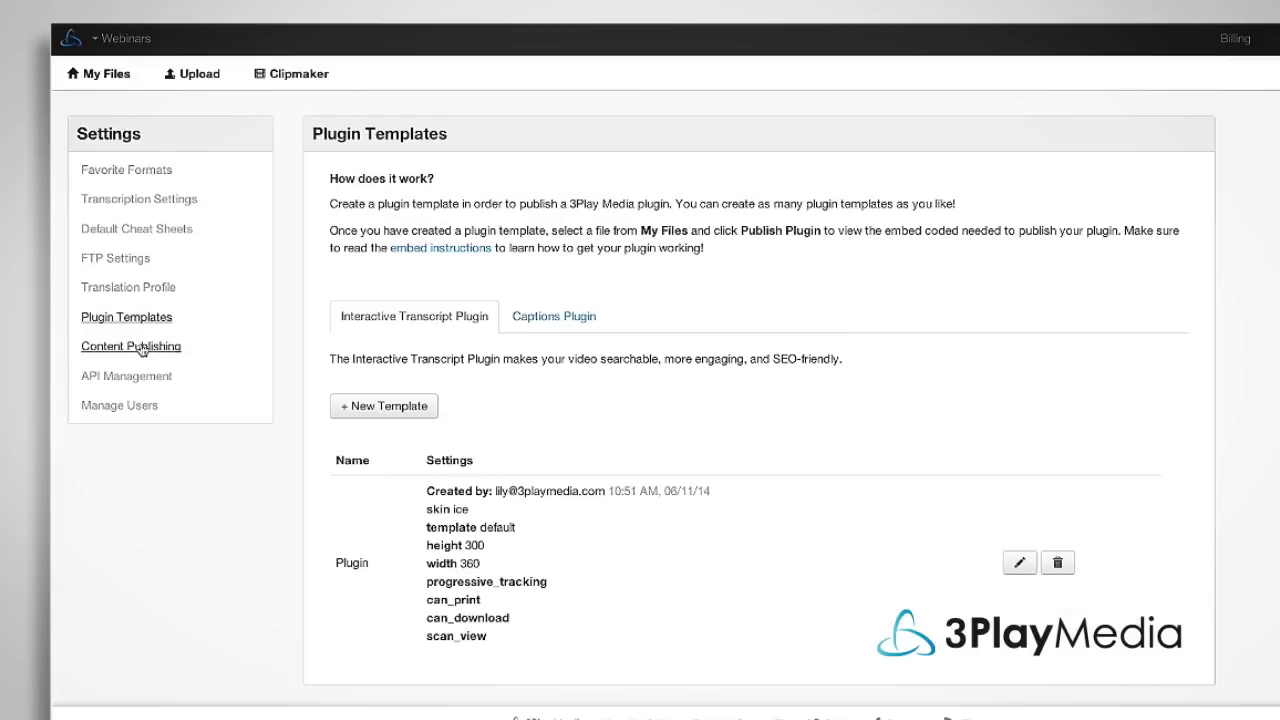
left_click(126, 390)
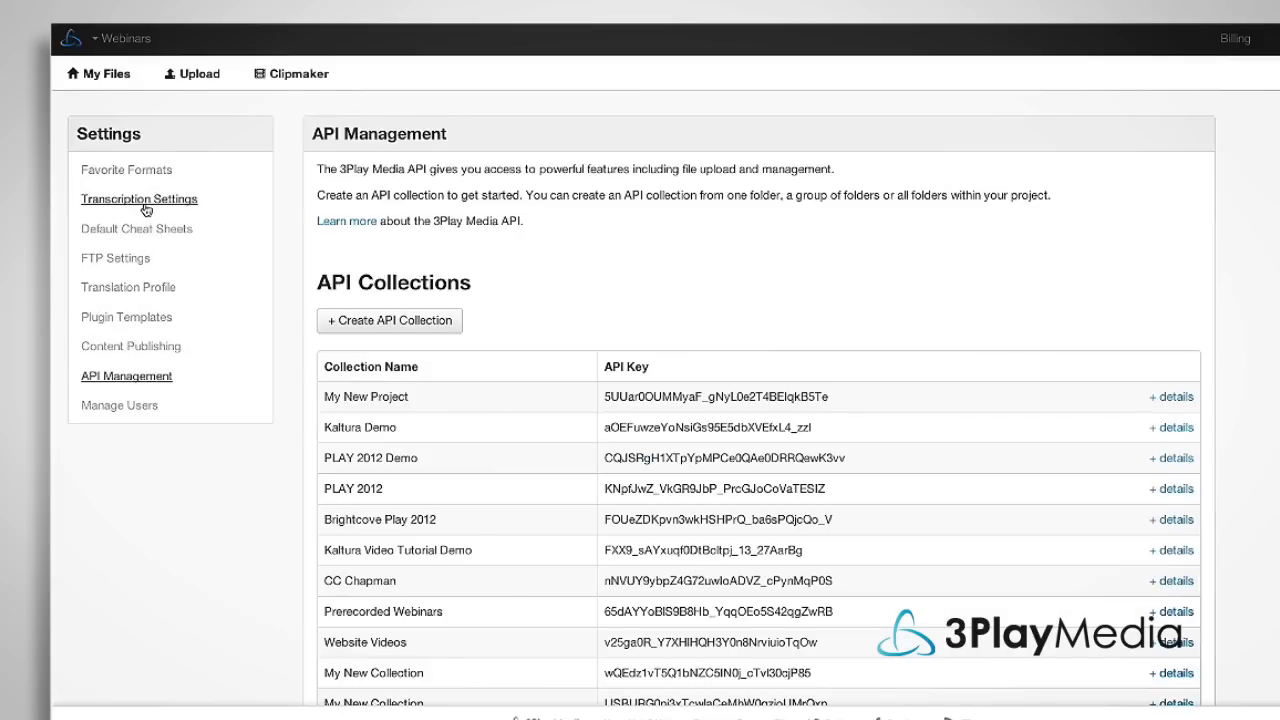
left_click(138, 198)
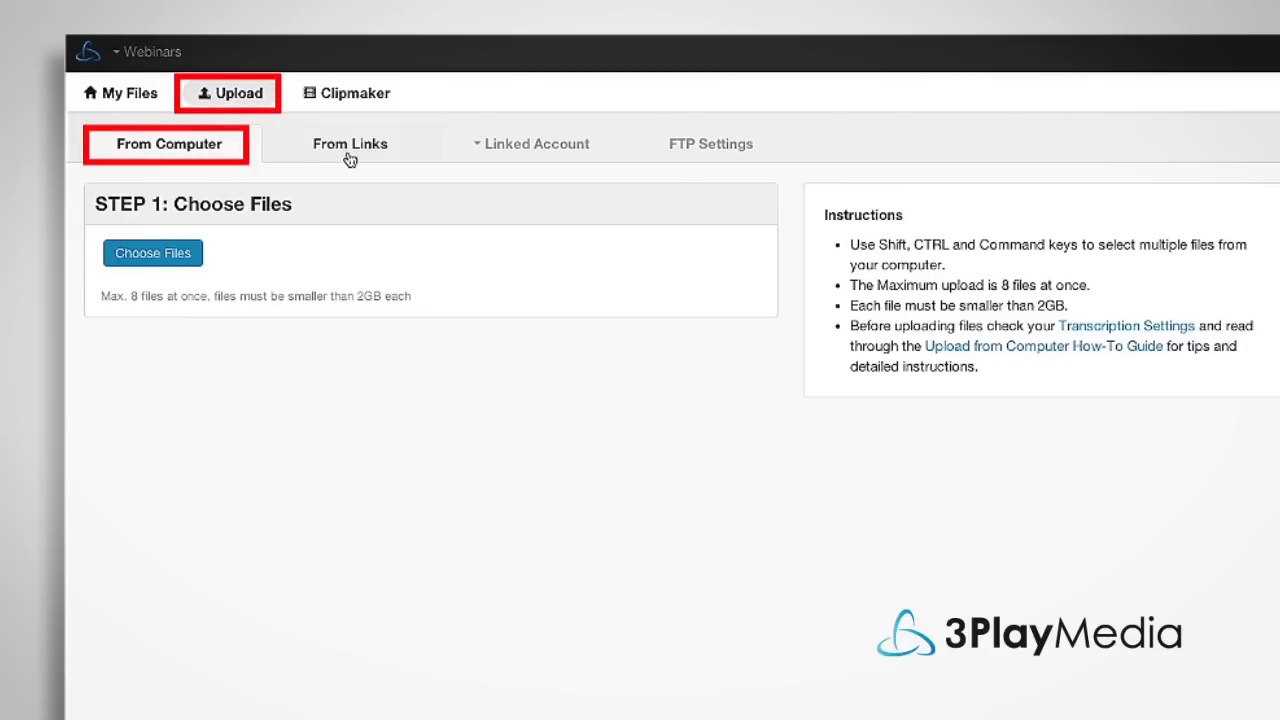
- Check the From Links and FTP upload pages, then list videos from the linked Brightcove account
left_click(348, 144)
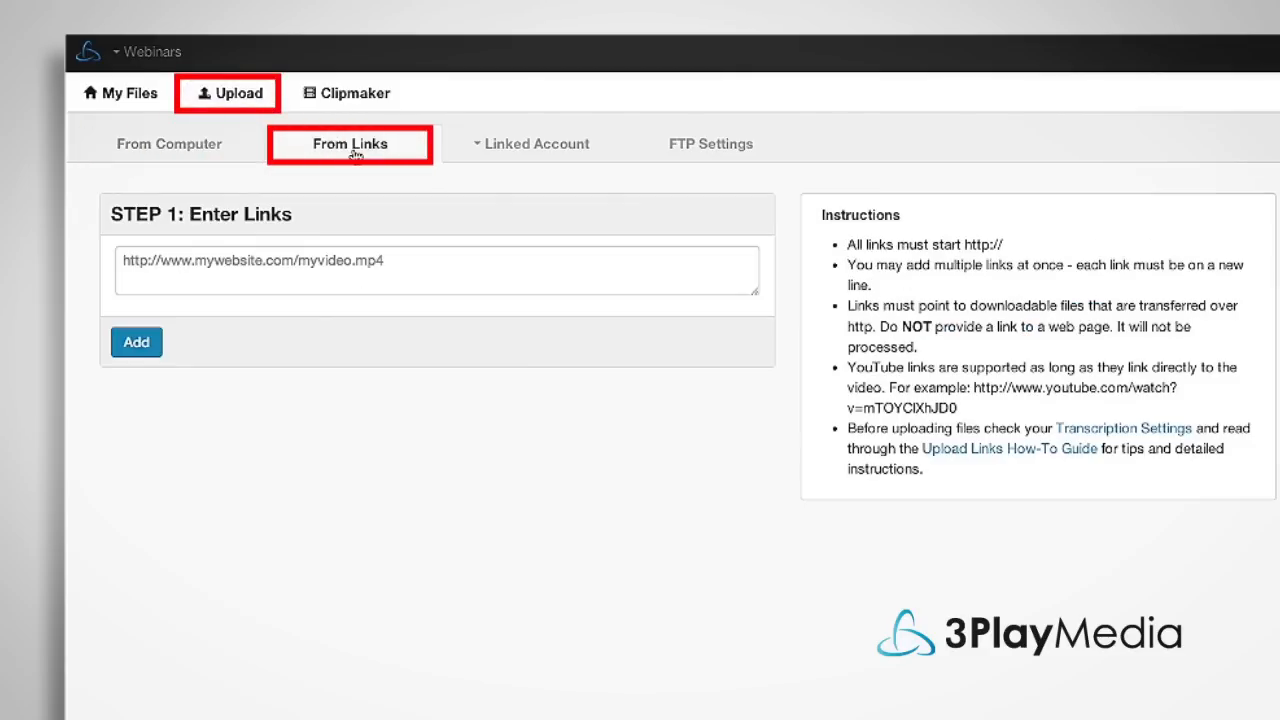
left_click(708, 144)
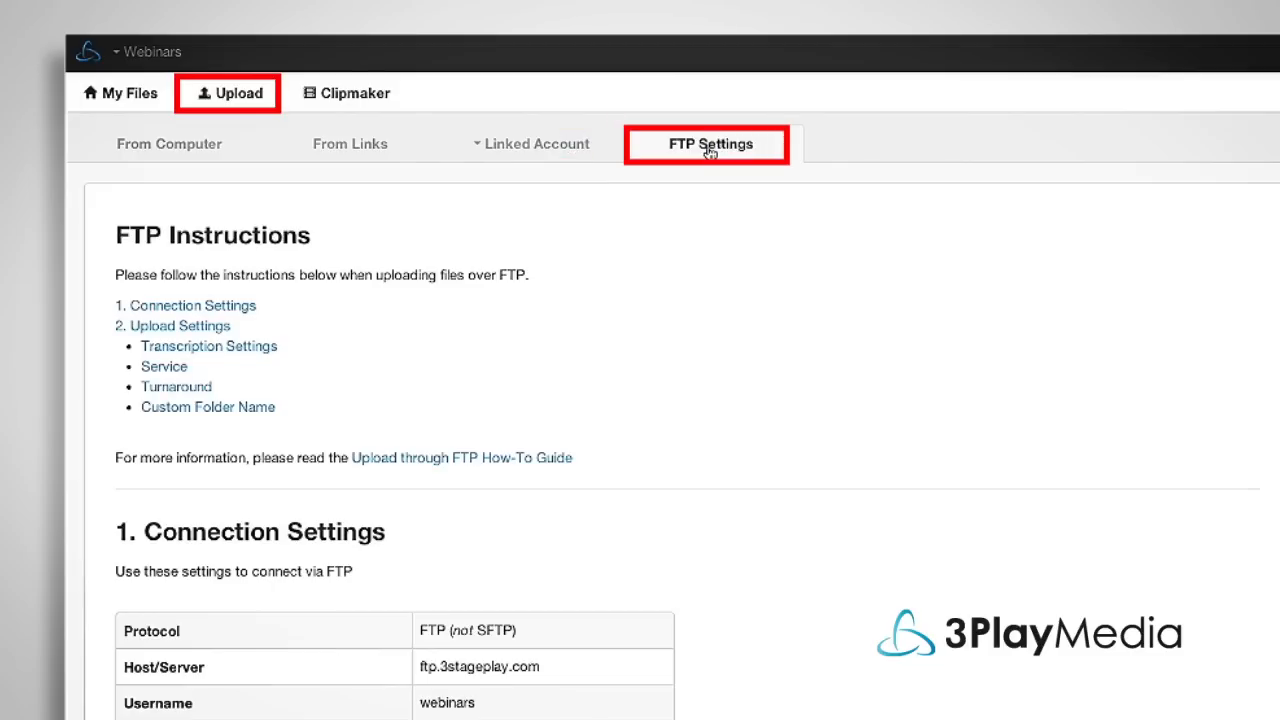
left_click(532, 144)
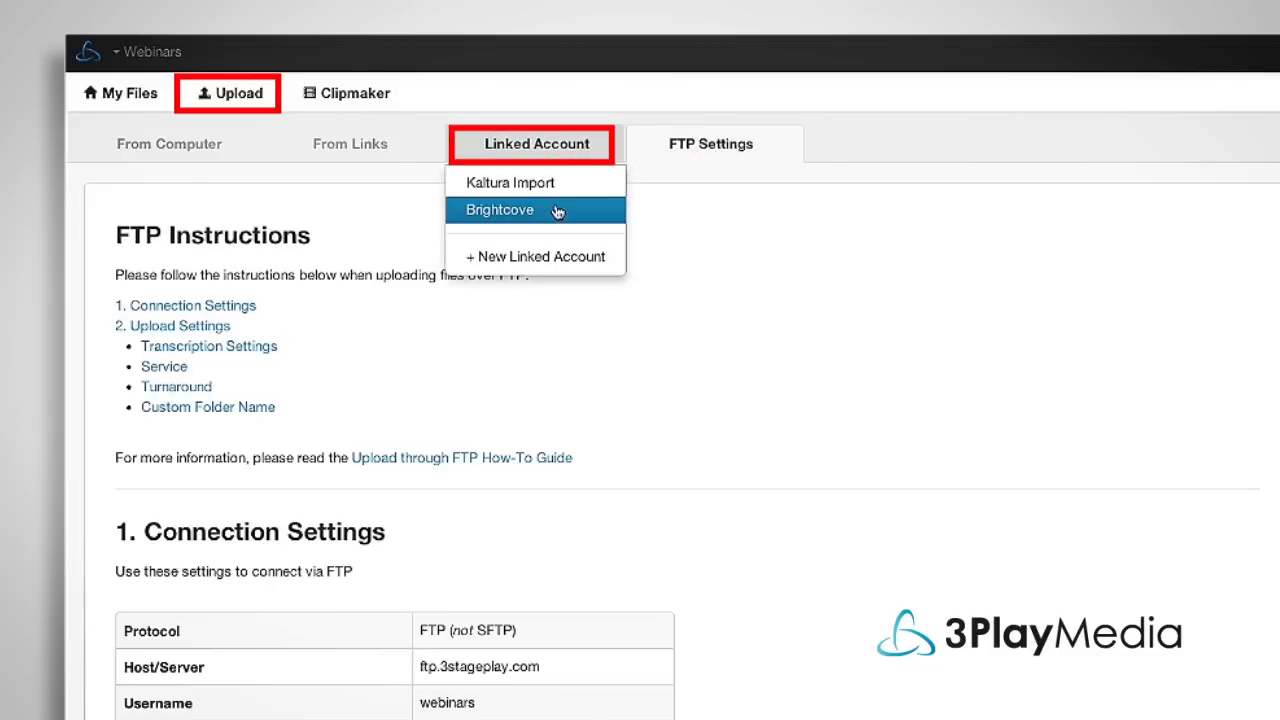
left_click(500, 210)
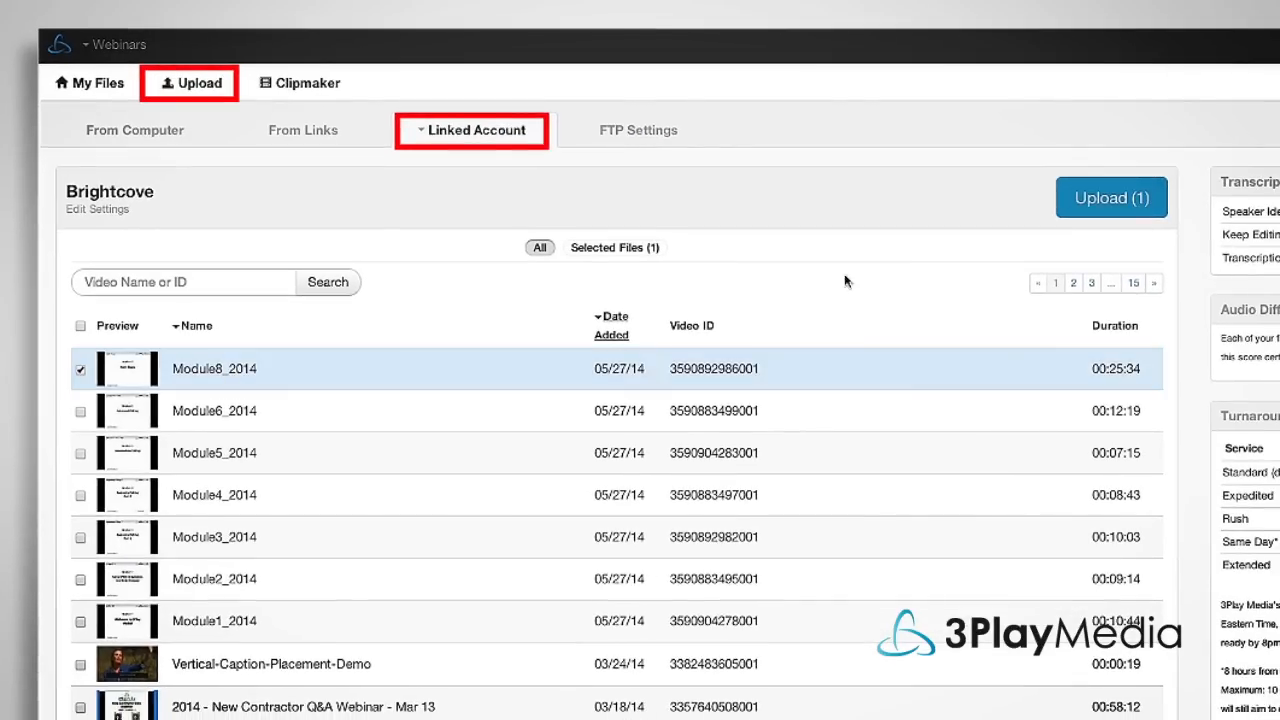
- Start the upload order for Module8_2014 and walk through Service, Options and Location to the Summary
left_click(1112, 196)
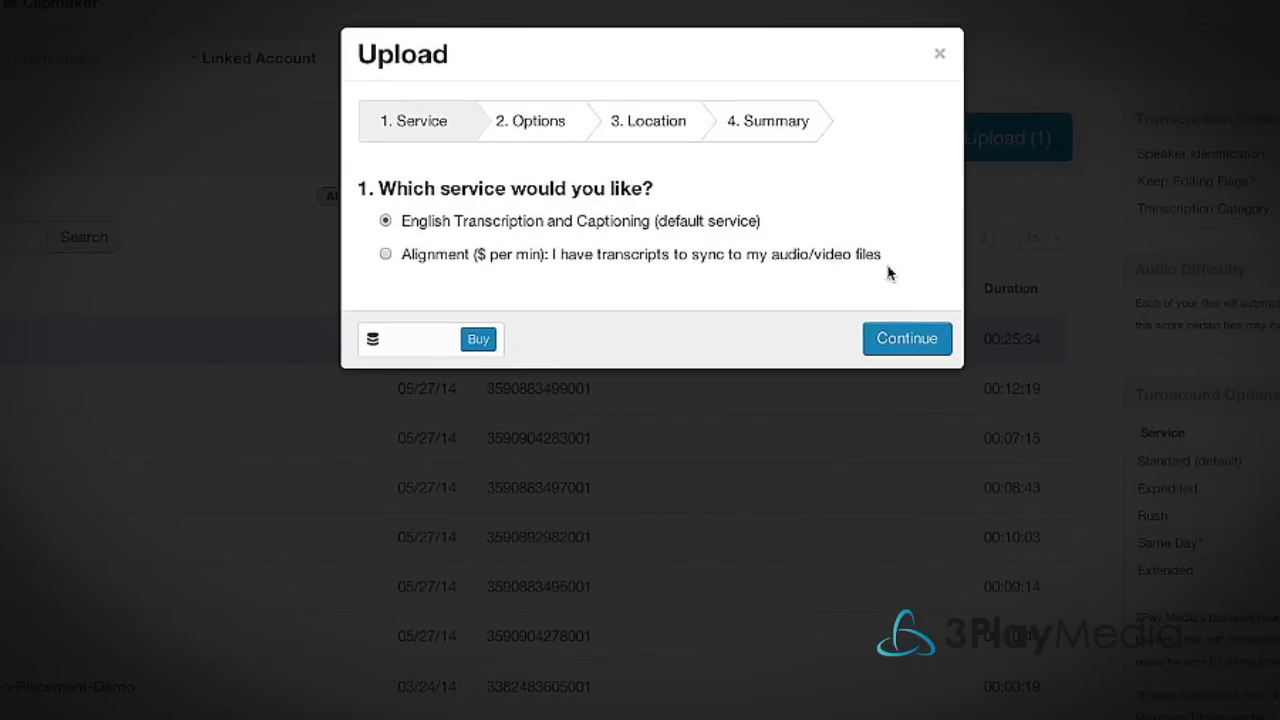
left_click(908, 338)
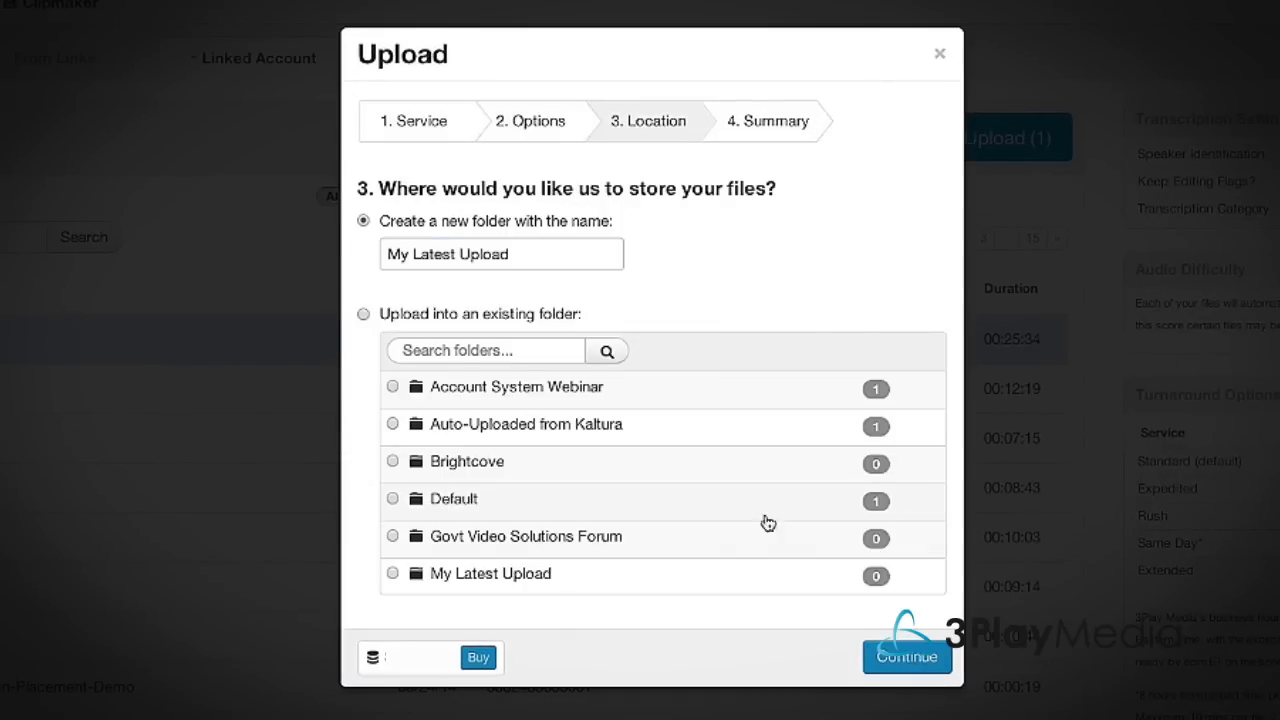
left_click(908, 660)
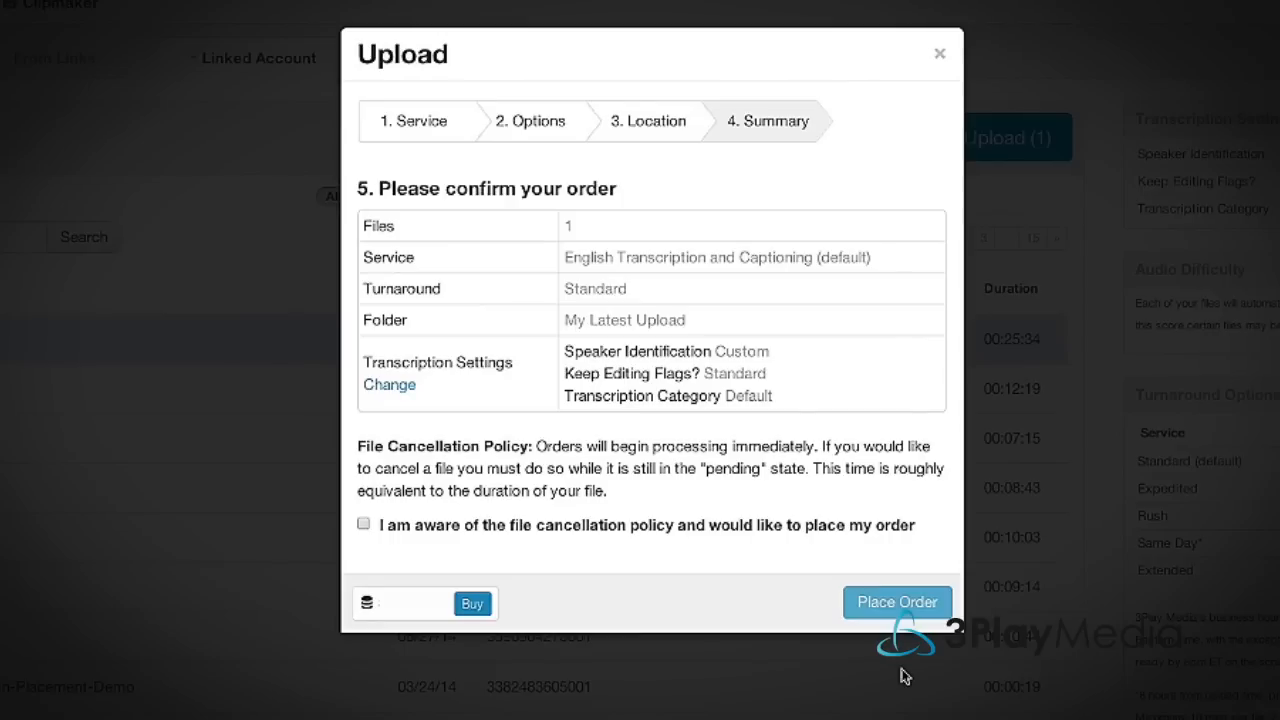
mouse_move(580, 366)
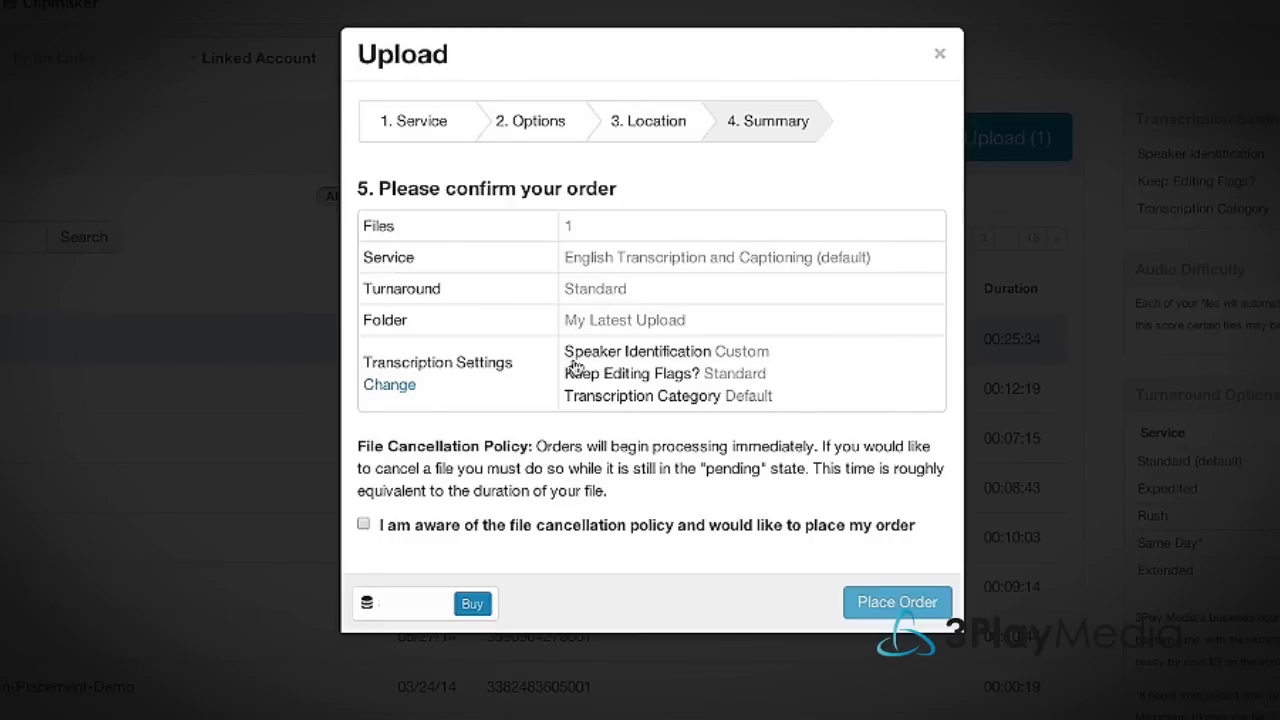
left_click(418, 122)
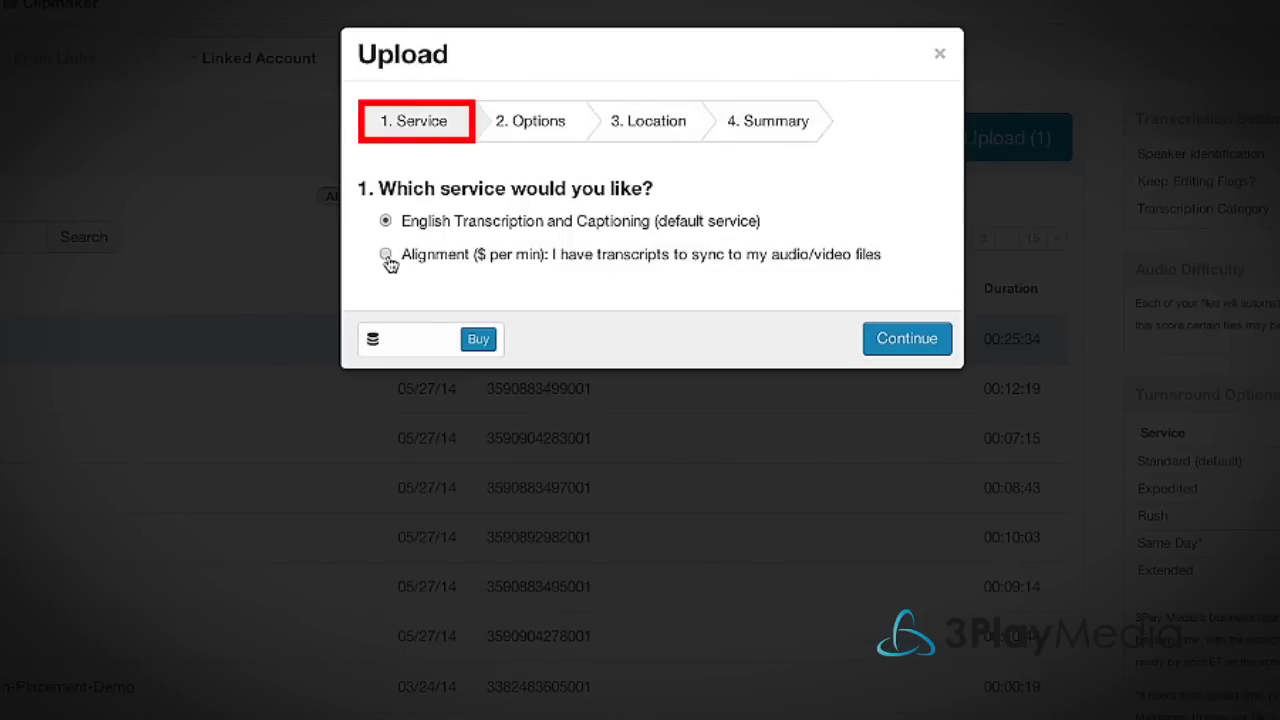
- Switch the order to the alignment service, finish the options and place it so it shows in Pending Files
left_click(384, 256)
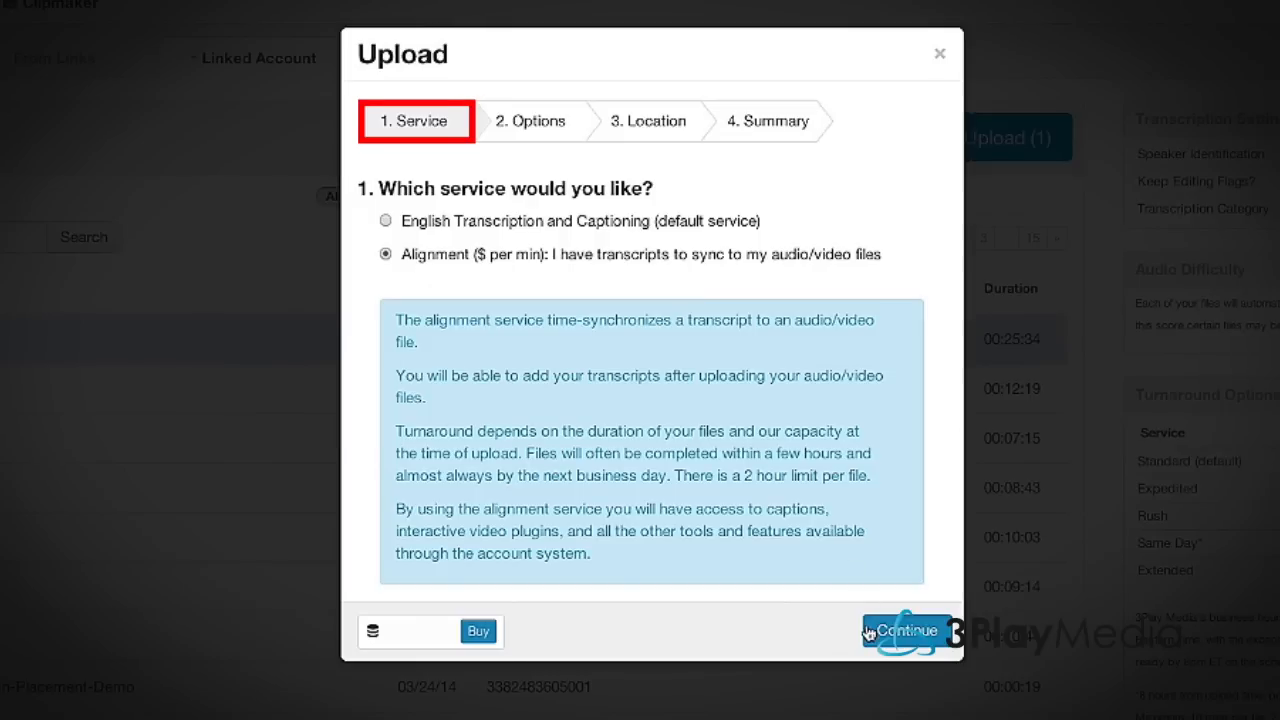
left_click(908, 632)
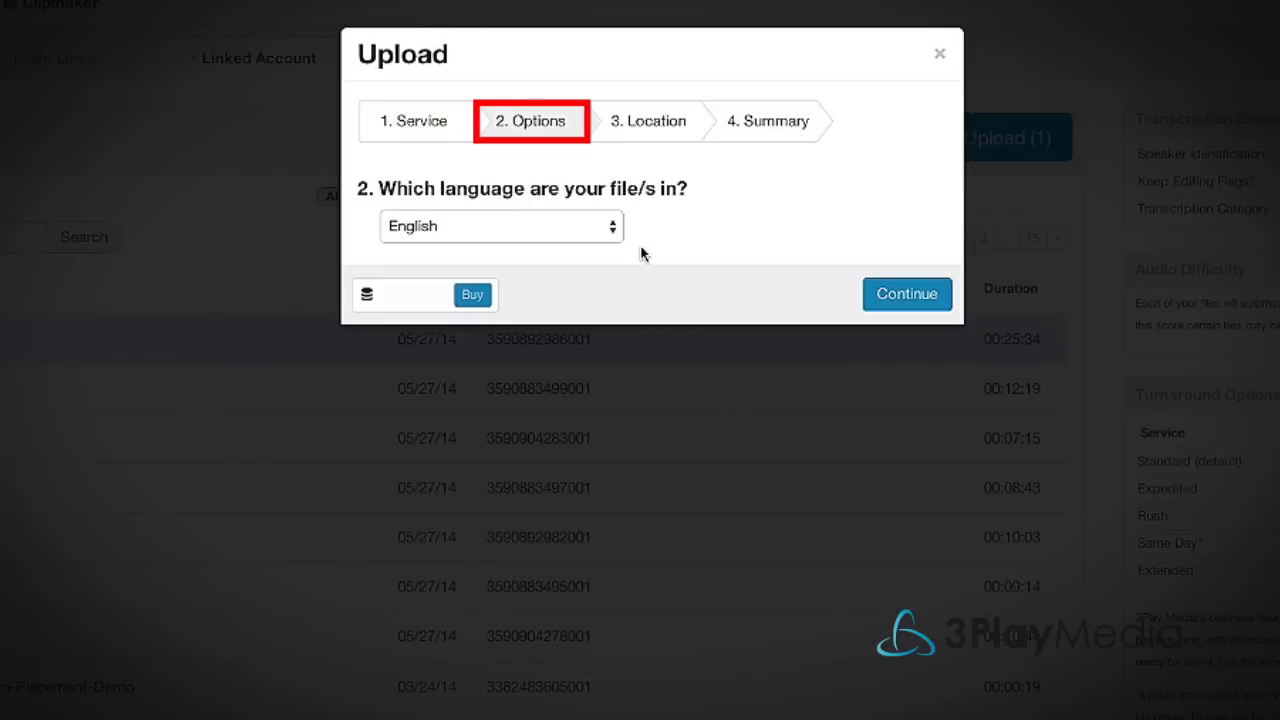
left_click(500, 226)
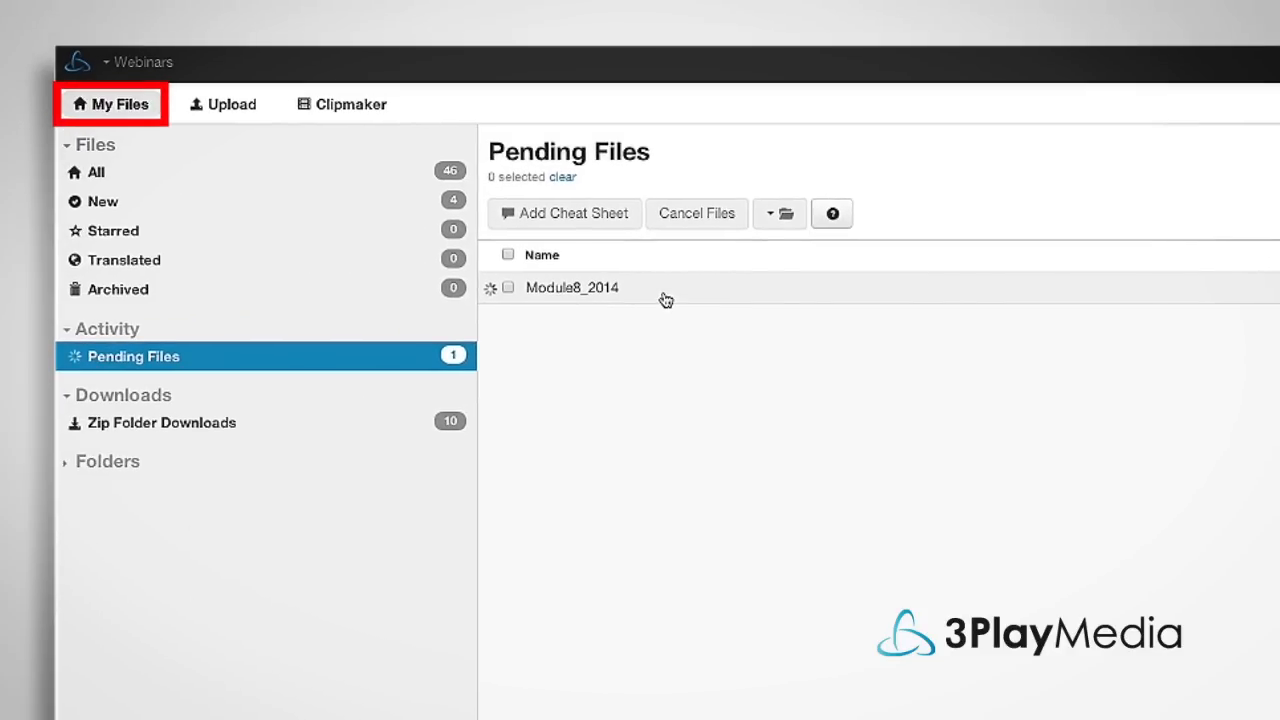
- Return to All Files, select several files and review the Mark as options
left_click(572, 288)
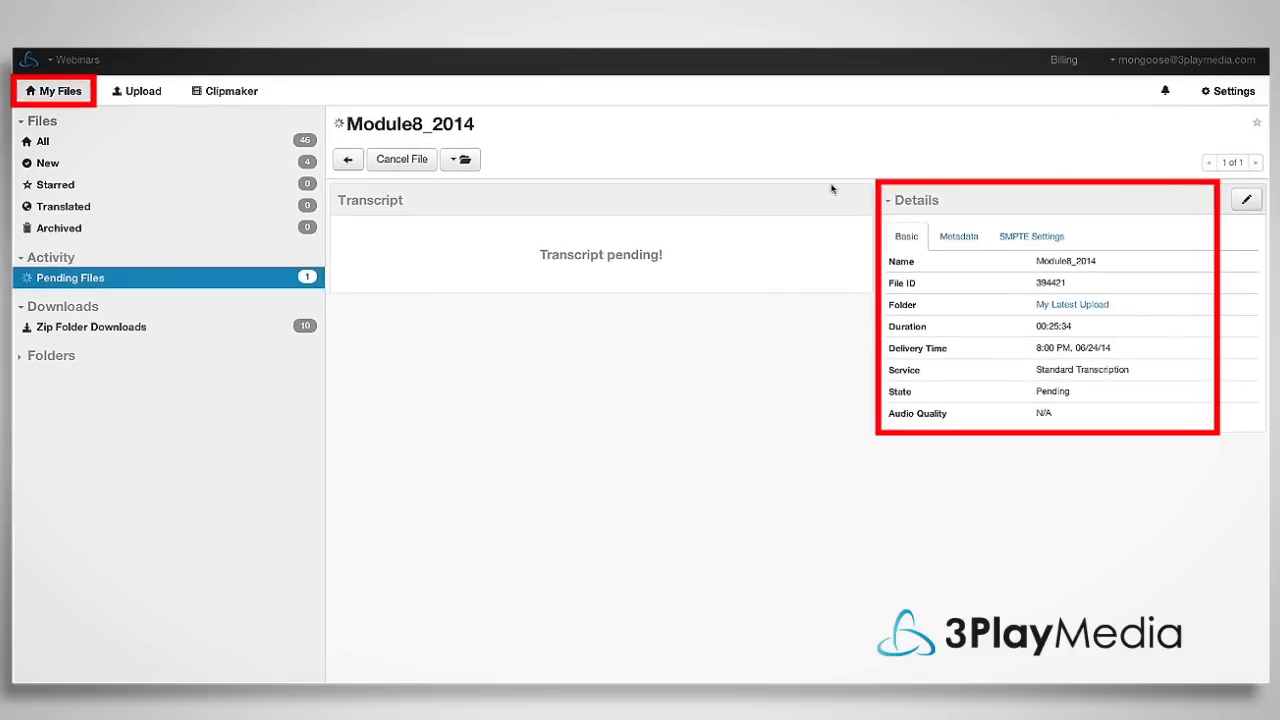
left_click(44, 140)
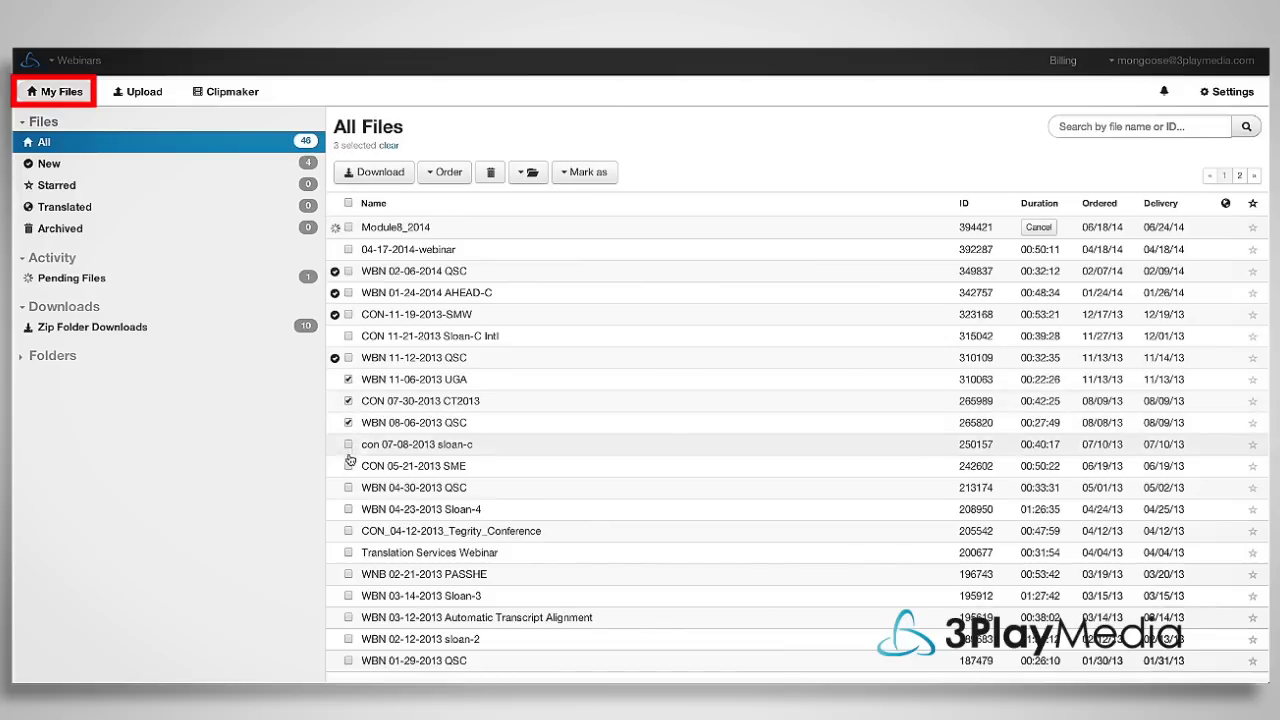
left_click(584, 172)
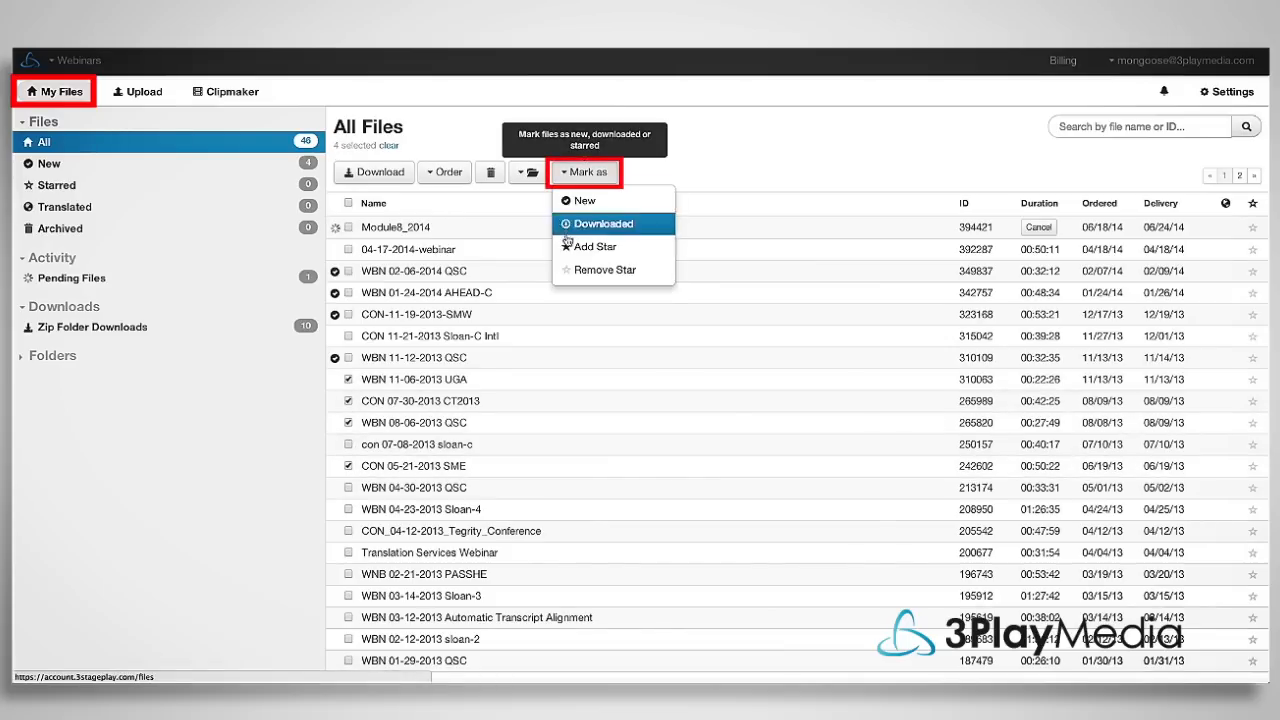
- Filter to the four starred files, select them all and choose Download
left_click(60, 184)
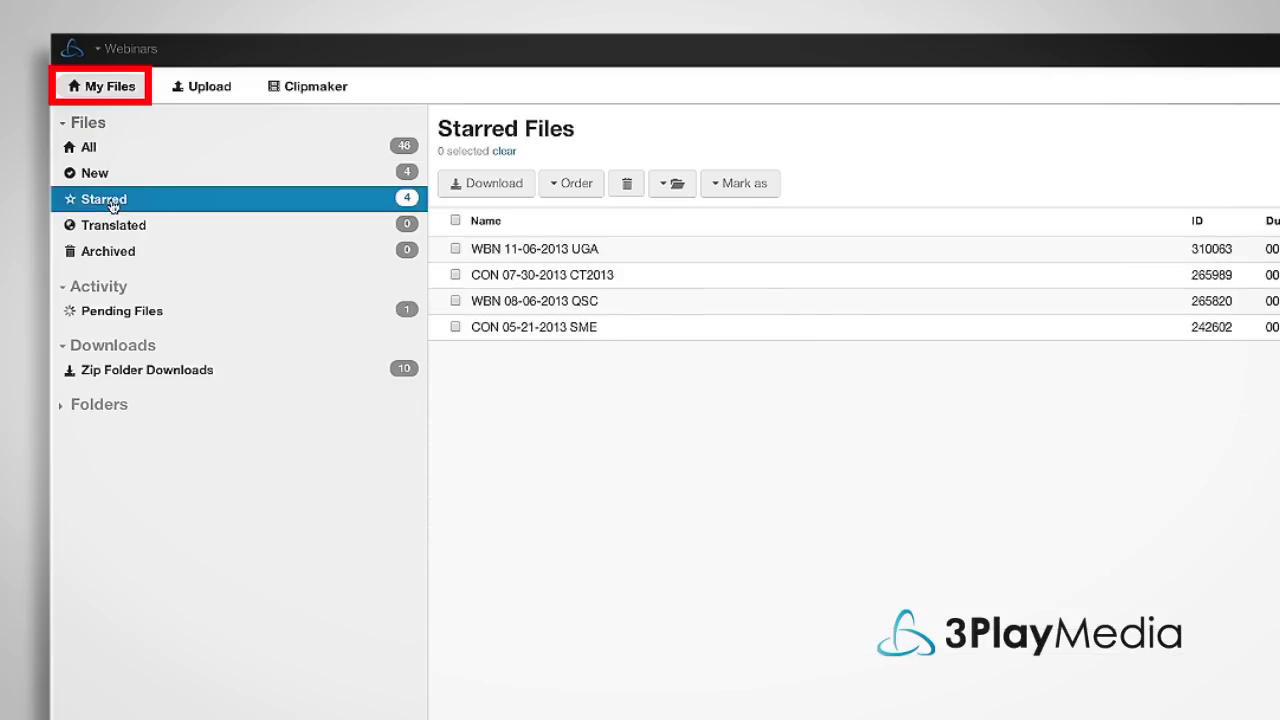
left_click(456, 220)
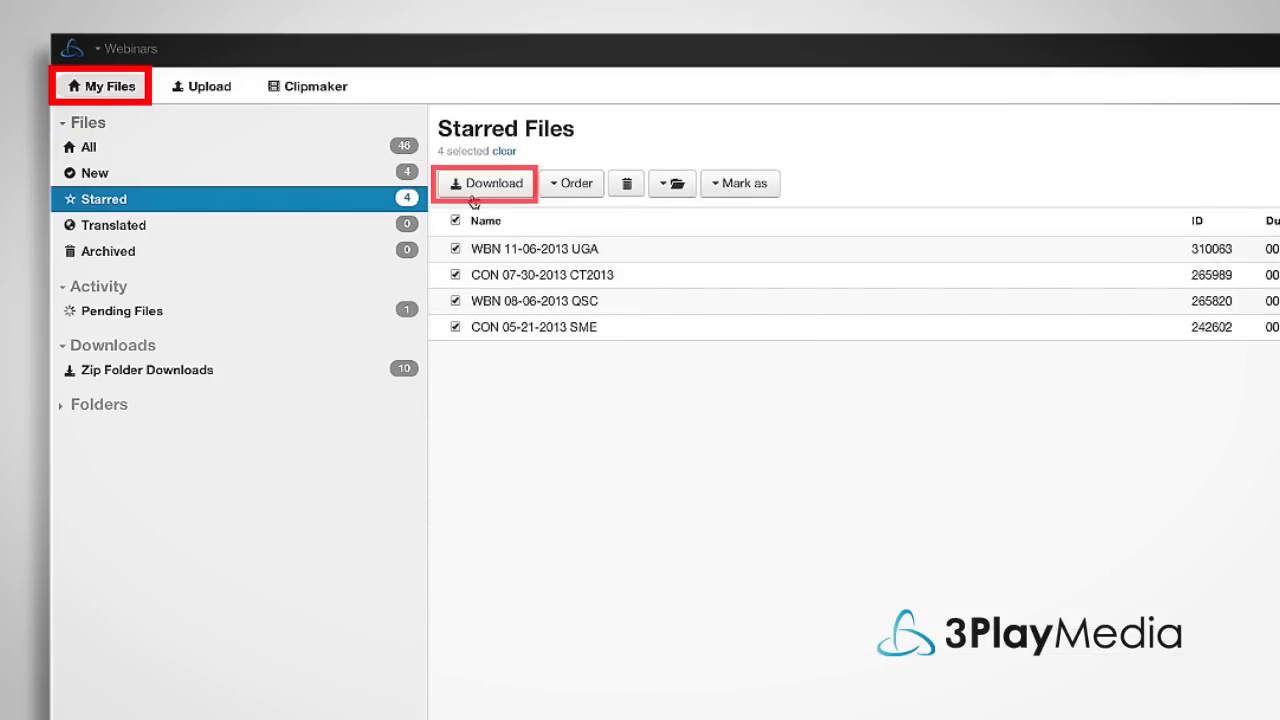
left_click(484, 184)
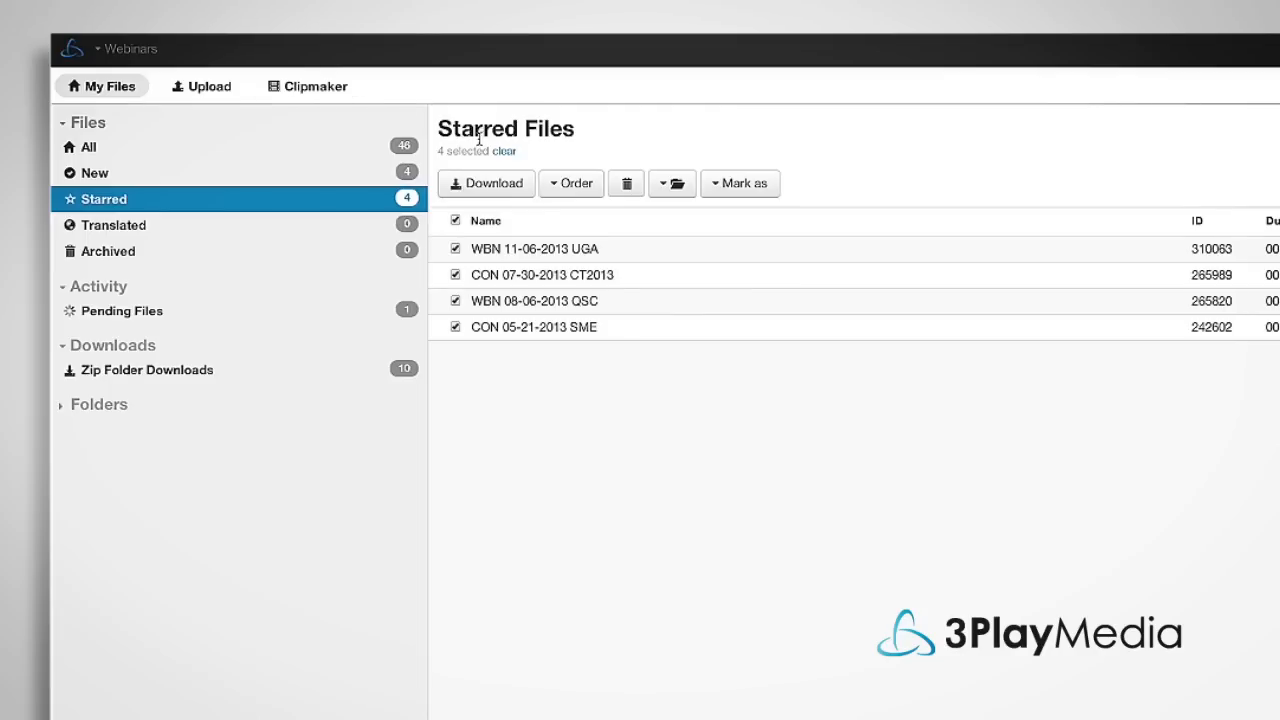
left_click(570, 184)
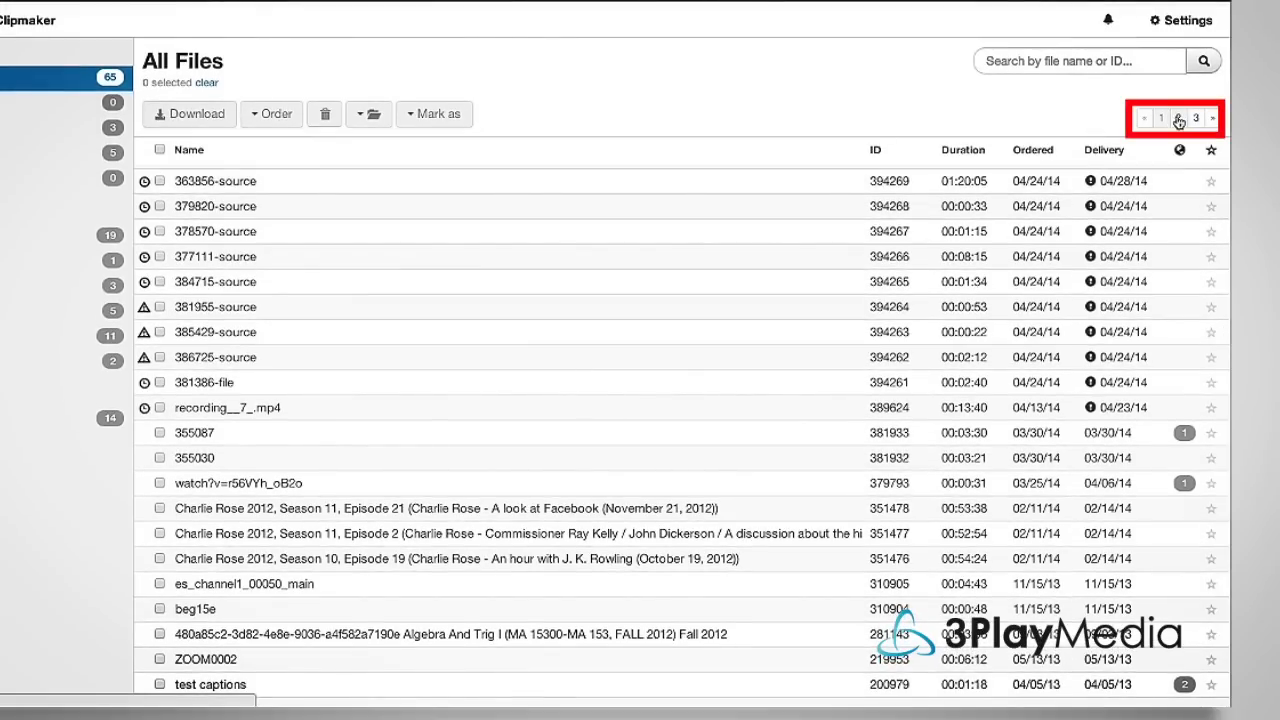
- Page forward through All Files and open the 04-17-2014-webinar transcript
left_click(1200, 120)
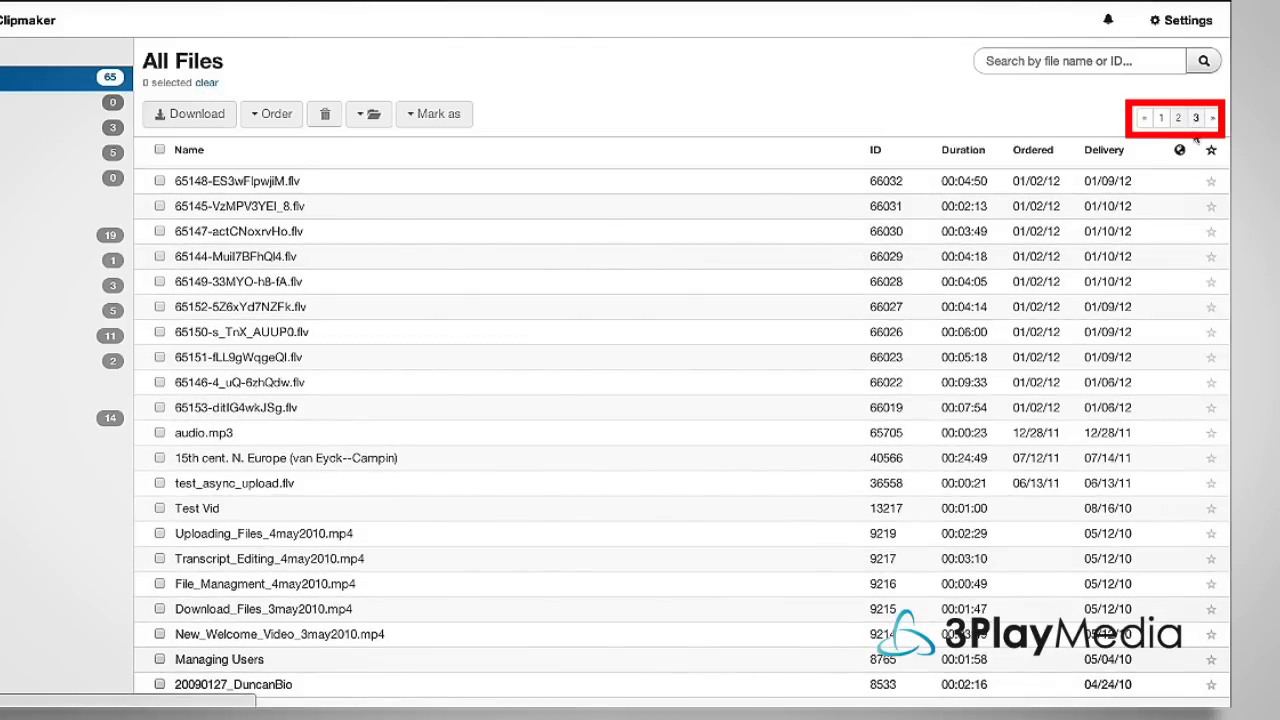
left_click(1192, 116)
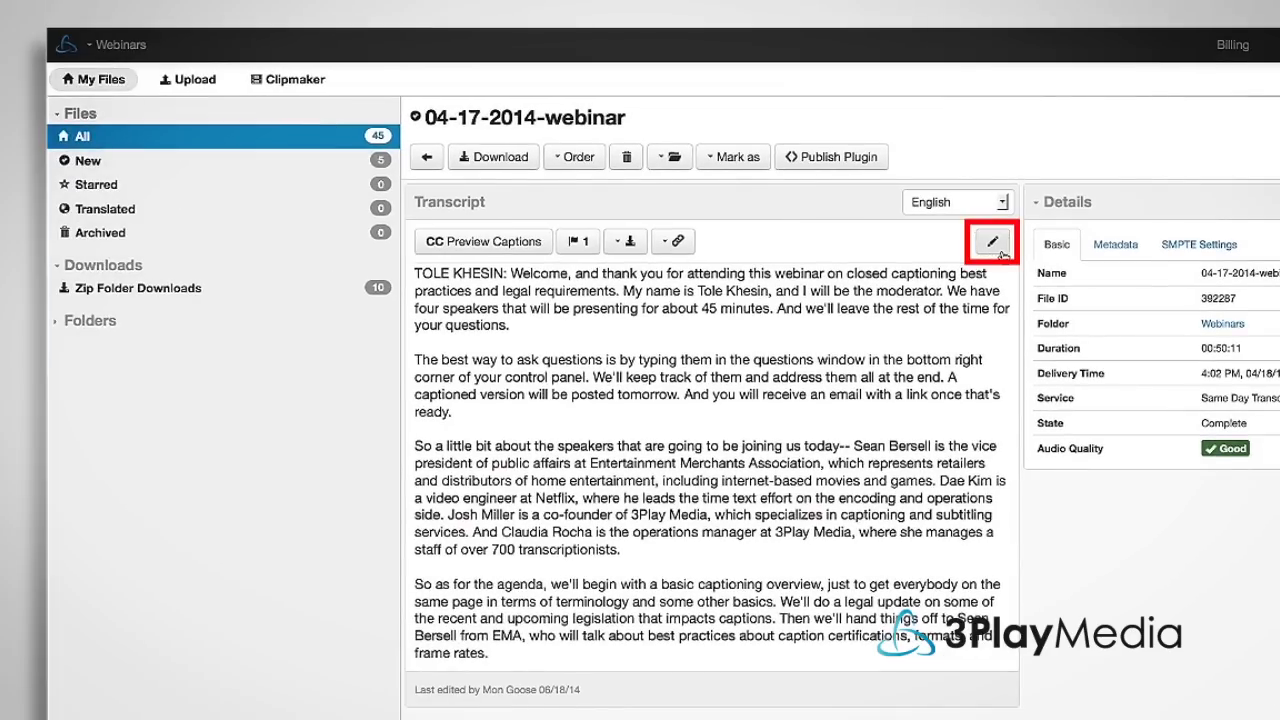
- Edit the webinar transcript, replacing "we will" with "we'll", and save the change
left_click(992, 240)
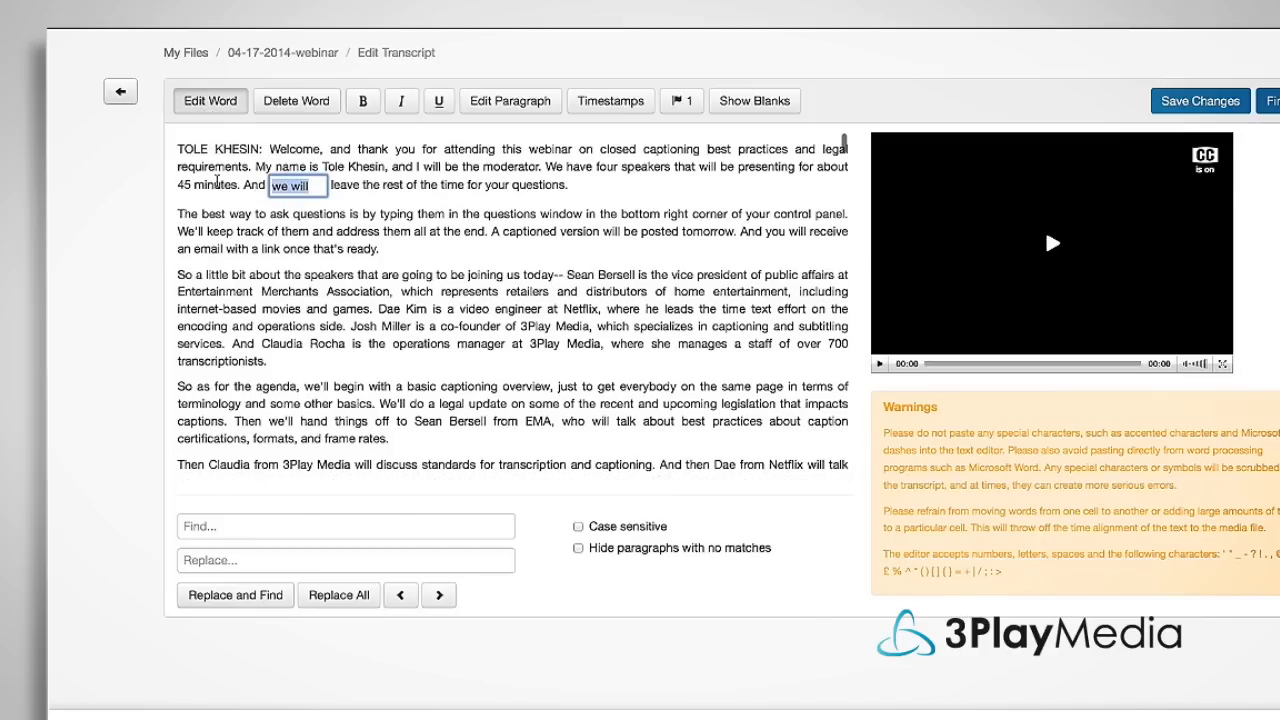
type("we'll")
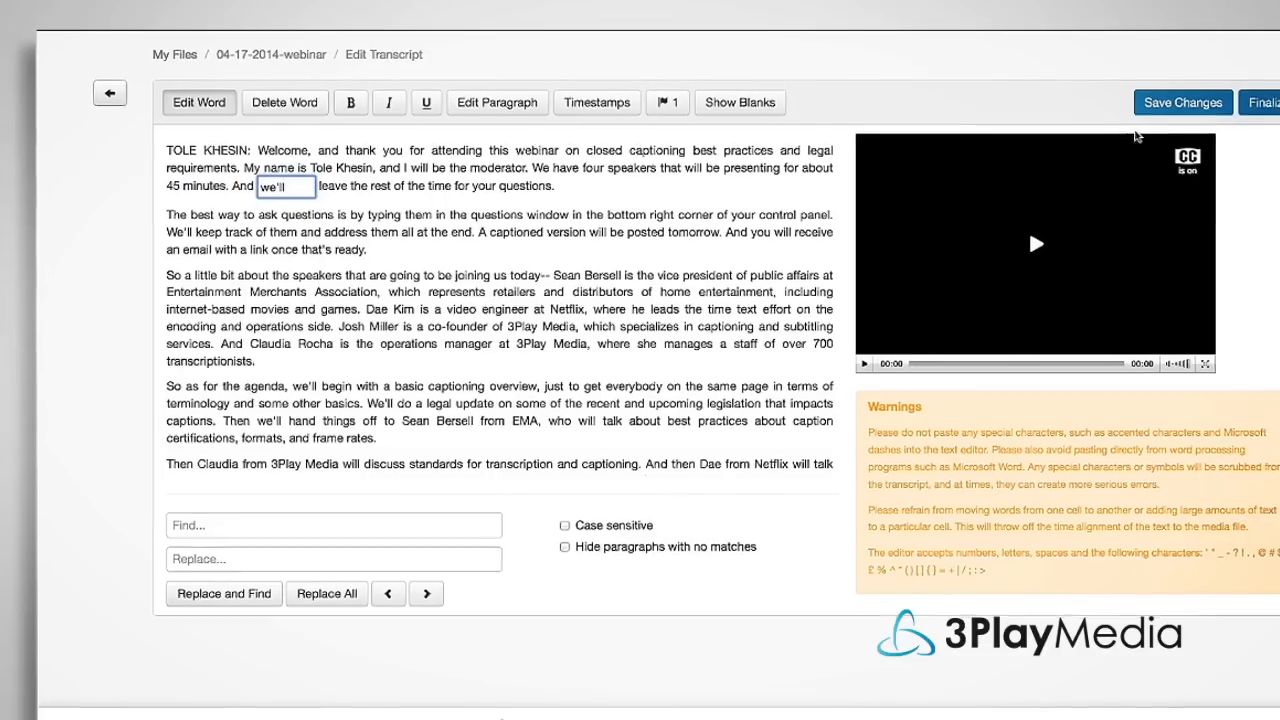
left_click(1182, 102)
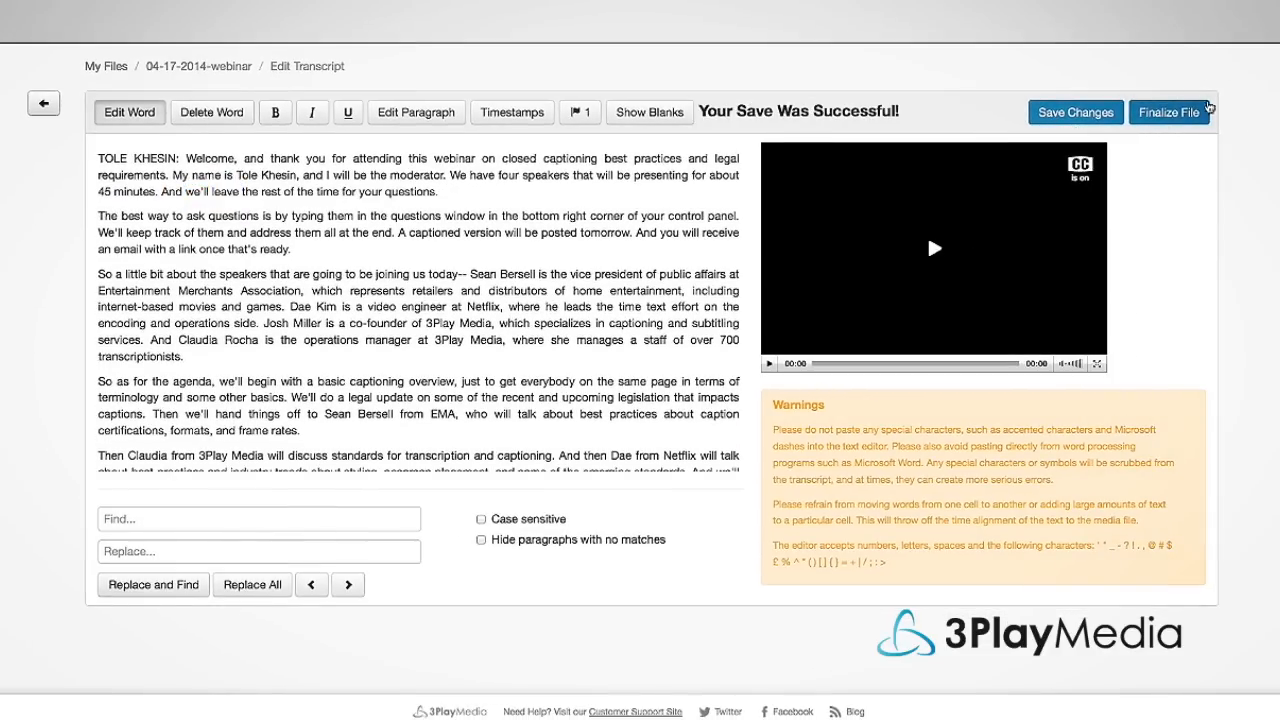
left_click(1170, 112)
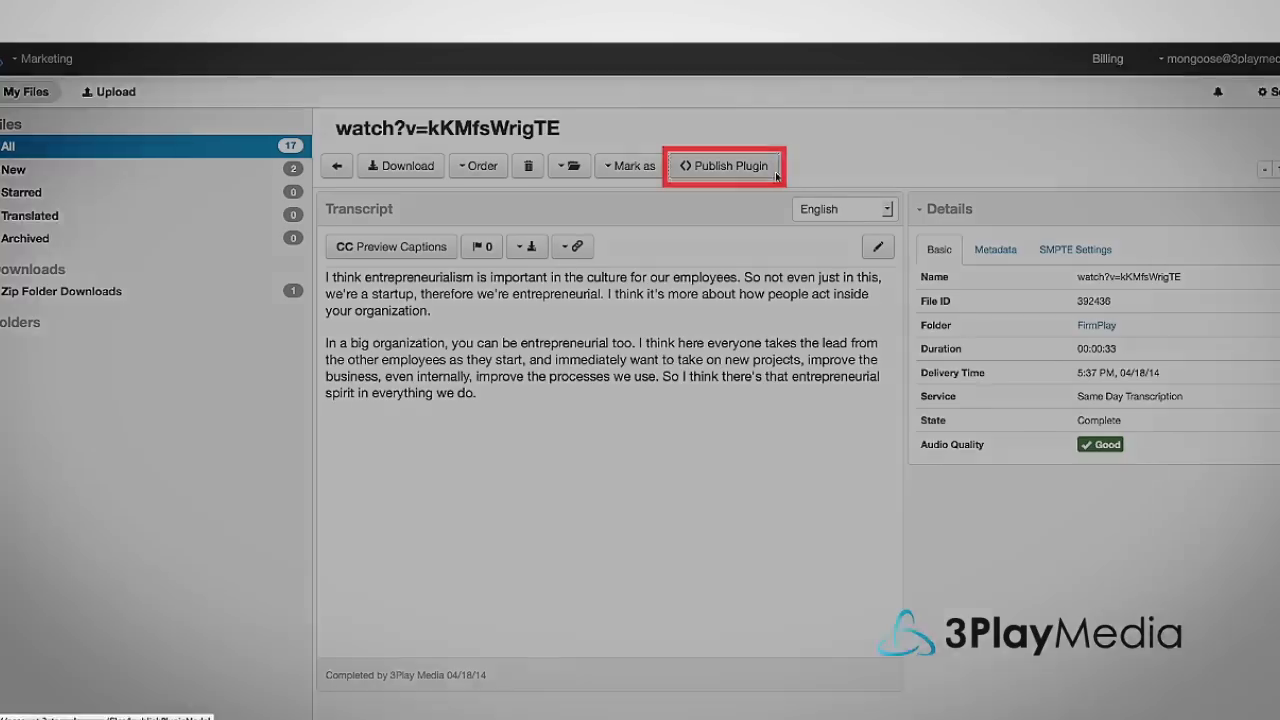
- Display the Publish Plugin embed script for the watch?v=kKMfsWrigTE file, then dismiss it
left_click(724, 164)
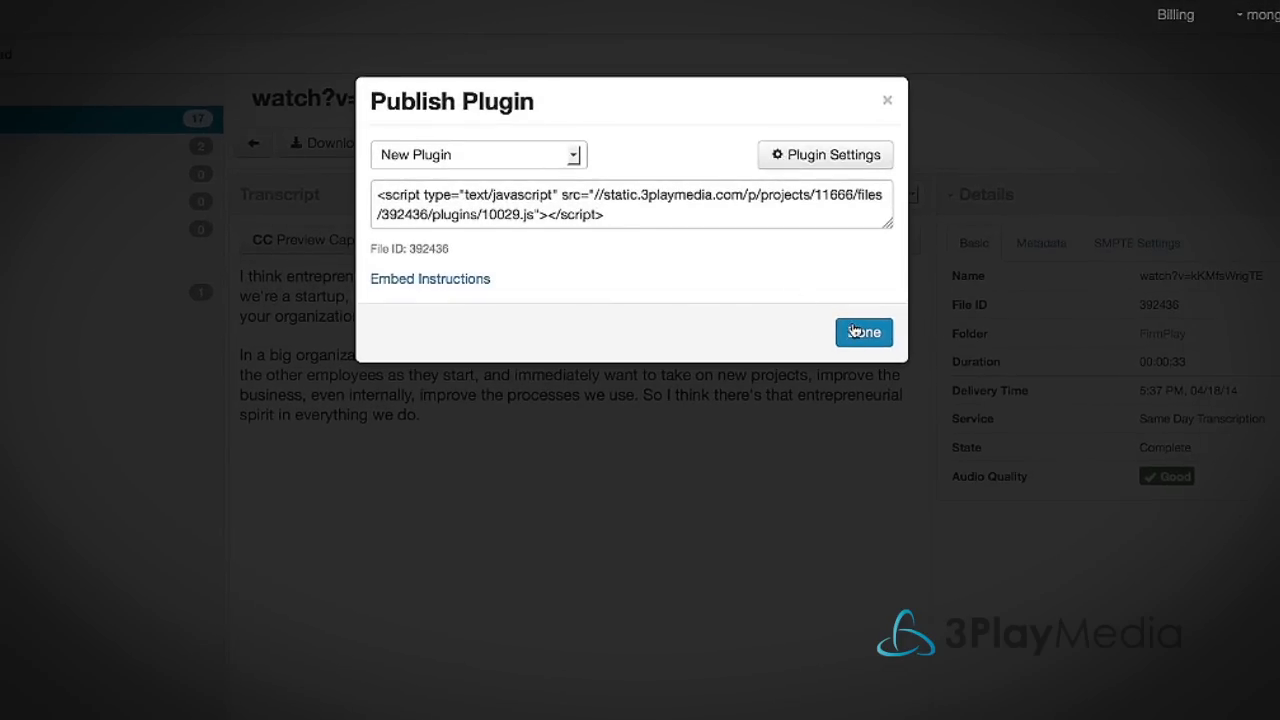
left_click(864, 332)
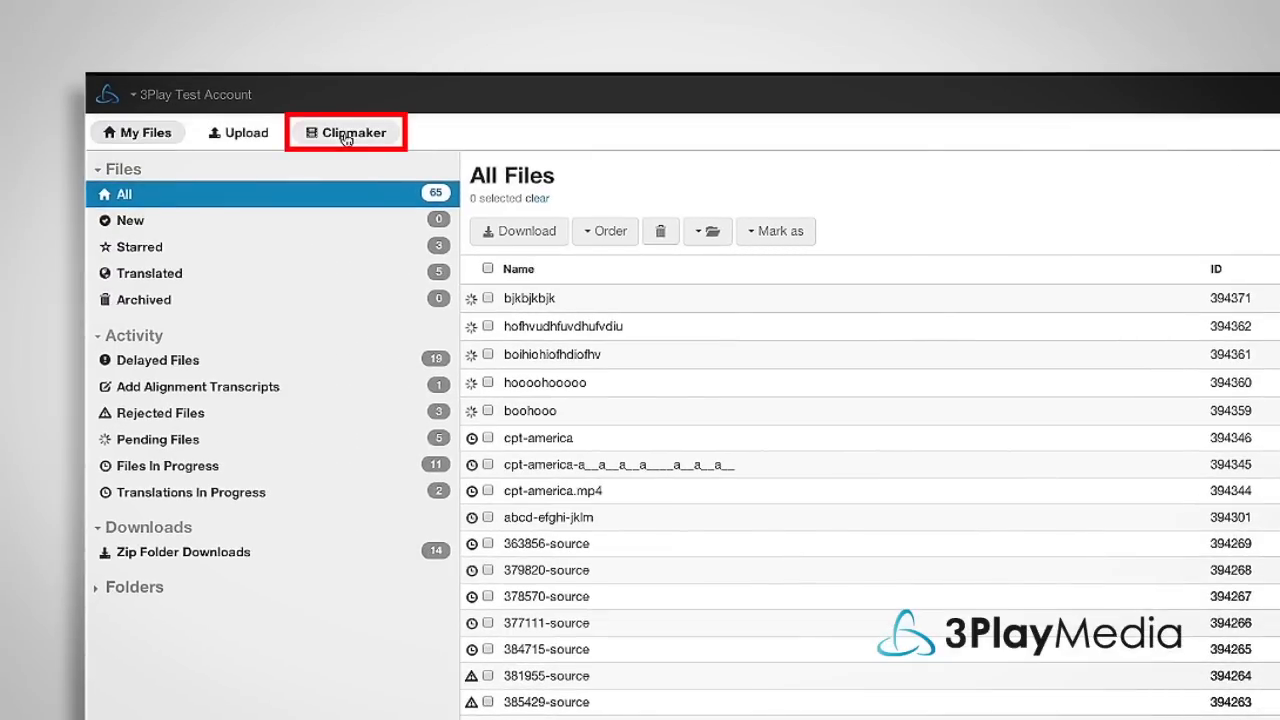
- In Clipmaker Demo, add two highlighted transcript passages to the clip reel and view the Working Clip Reel
left_click(352, 132)
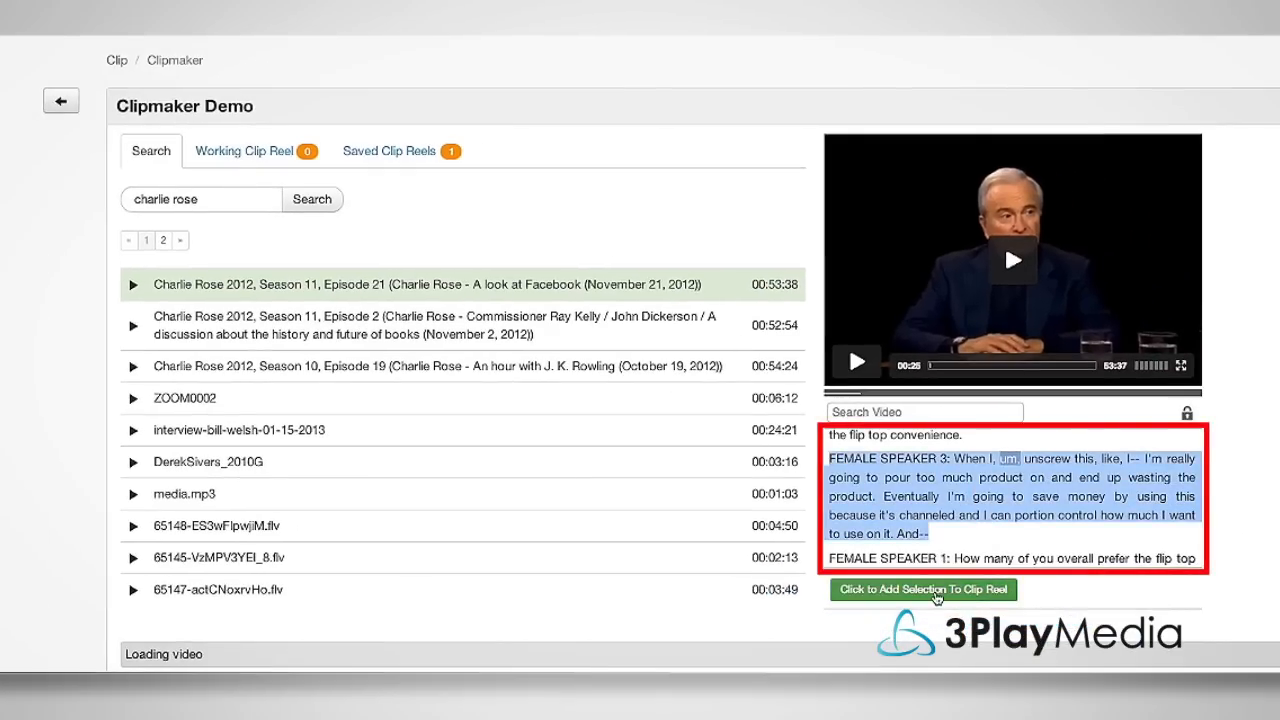
left_click(924, 590)
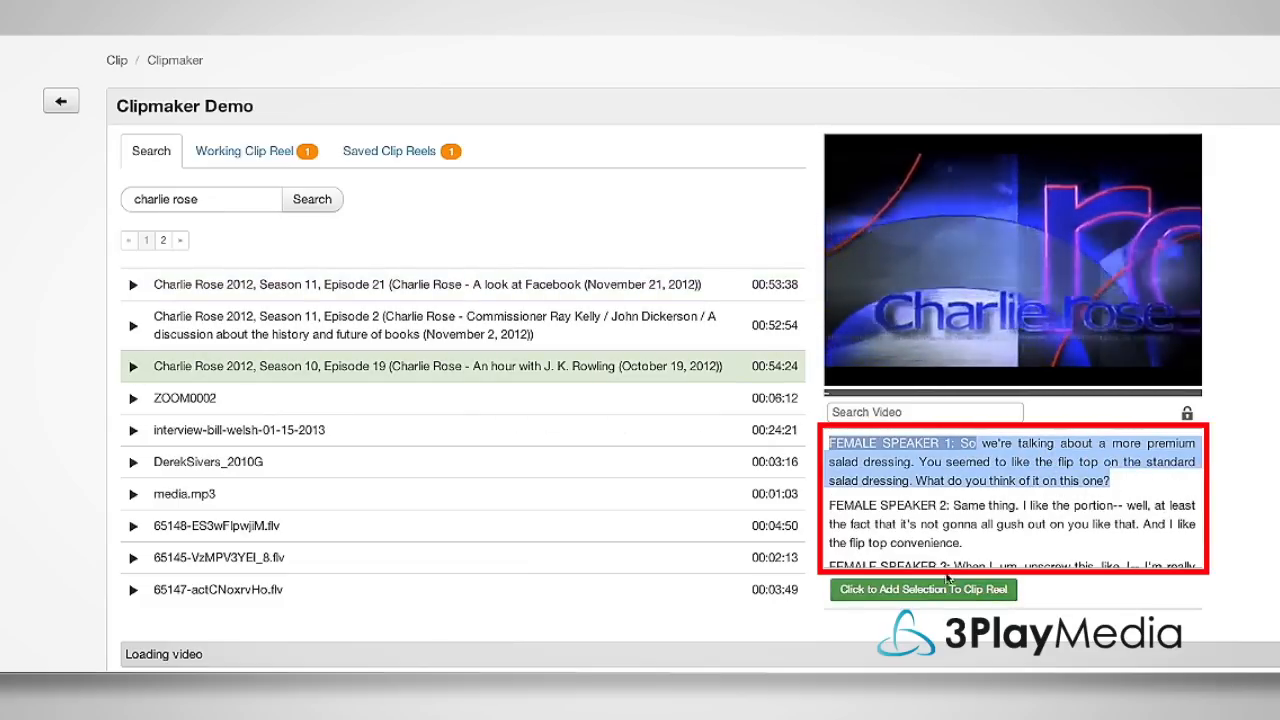
left_click(924, 590)
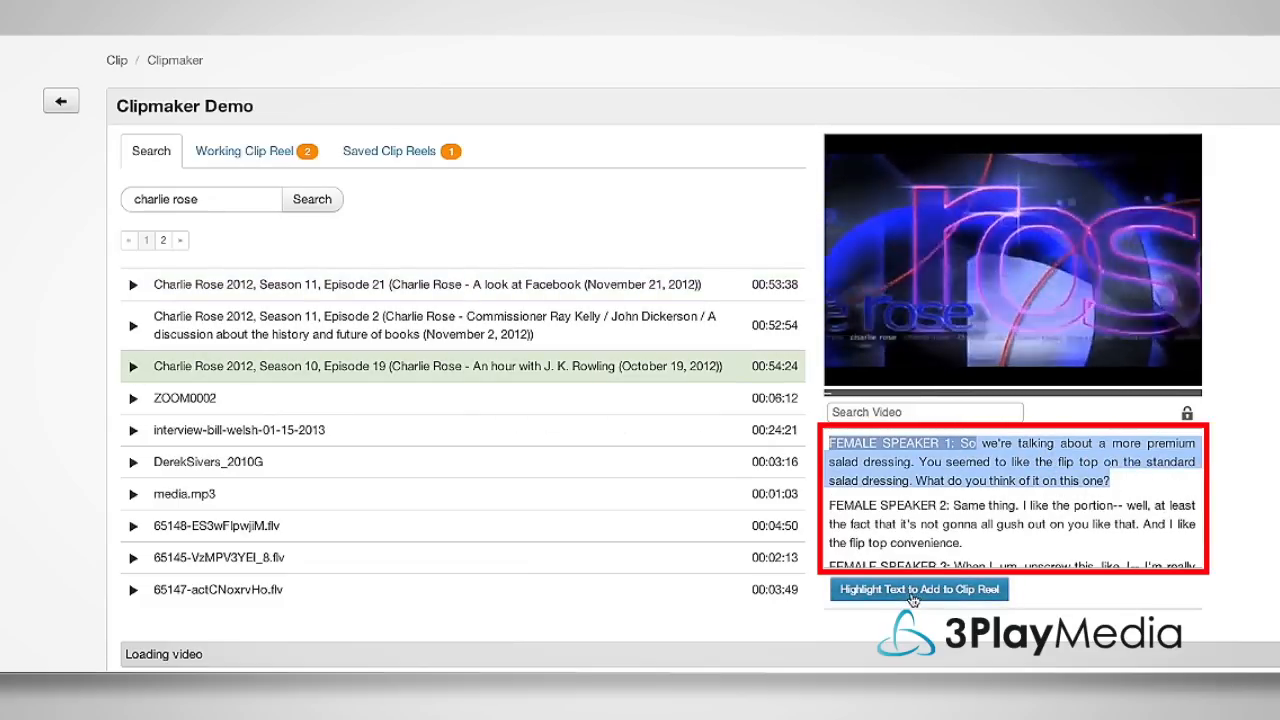
left_click(256, 152)
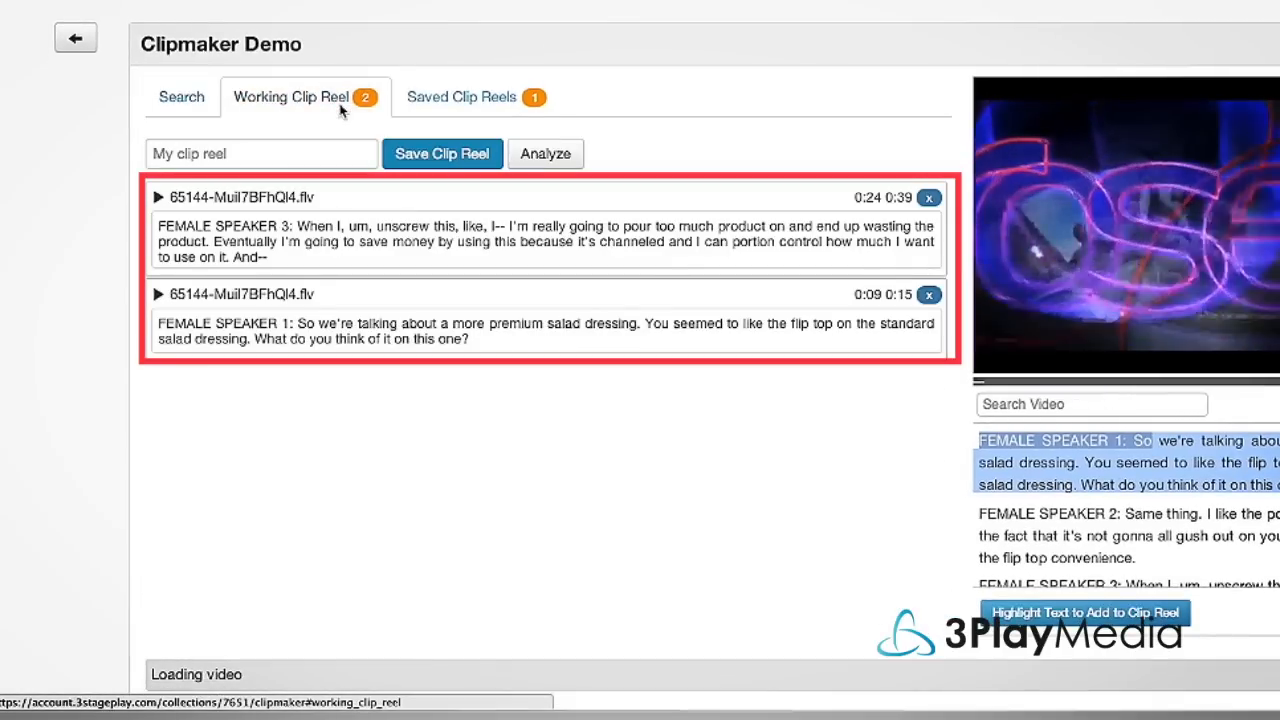